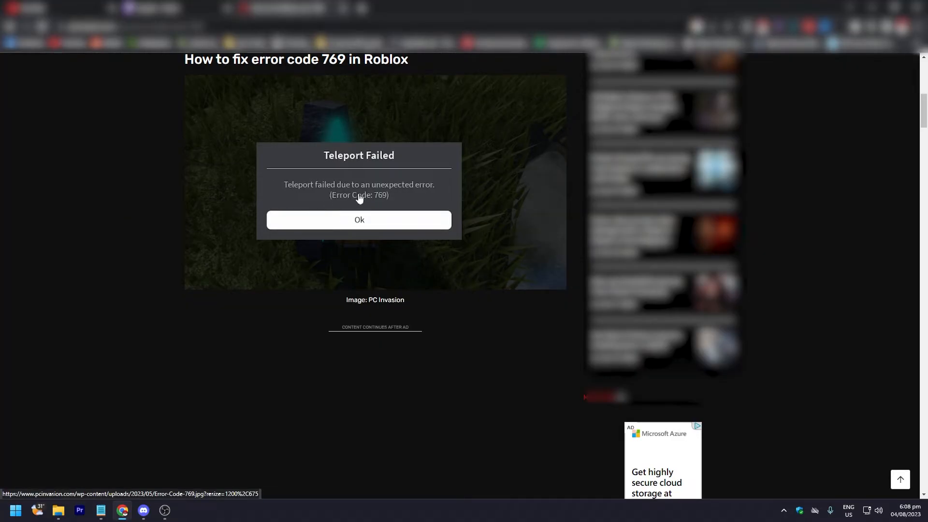
mouse_move(232, 246)
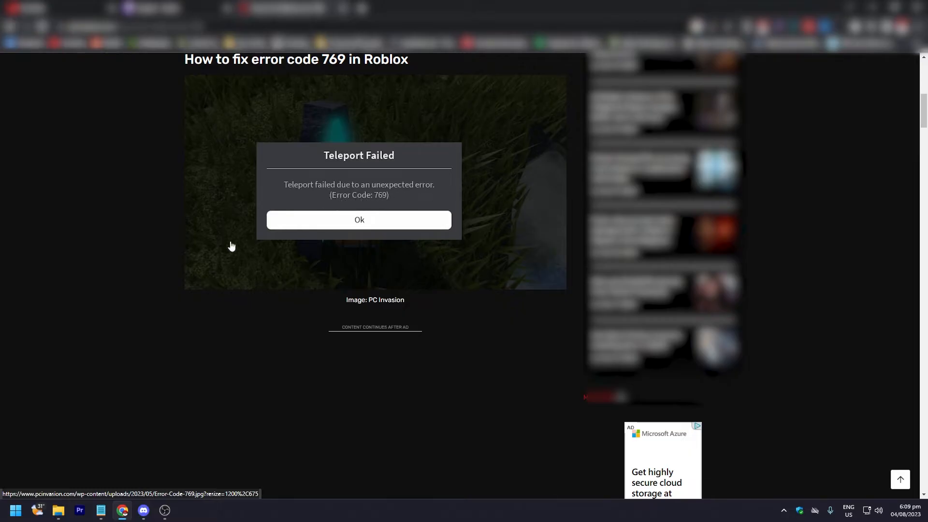
Scroll down to the article's fix lists for Third Party Teleports and running as administrator.
scroll(down, 3)
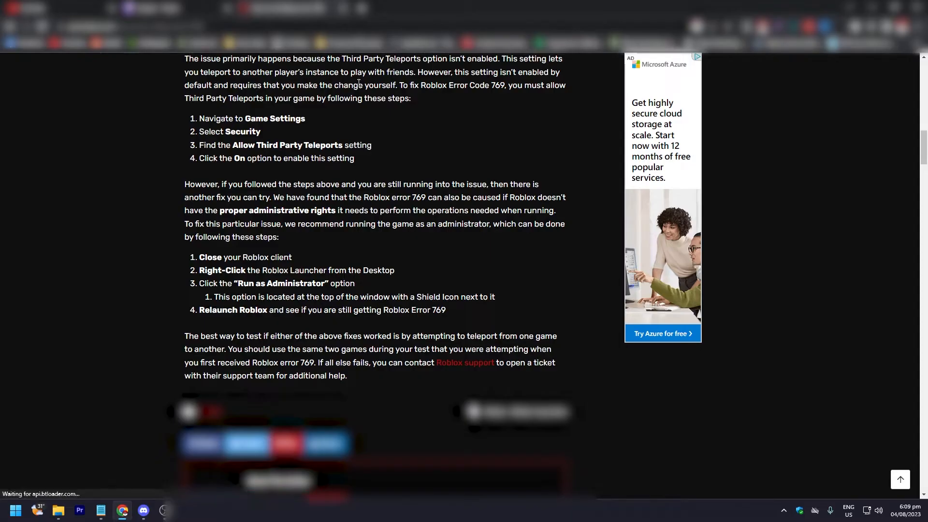
mouse_move(195, 110)
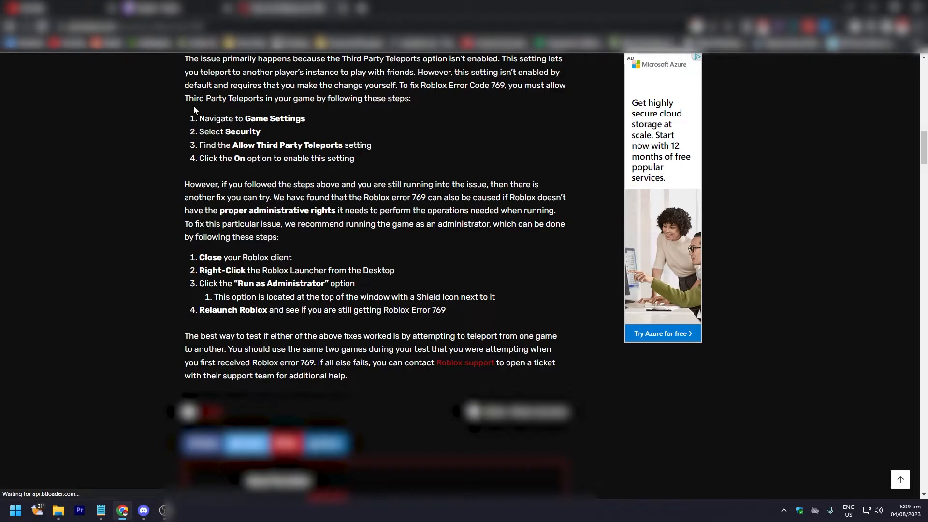
mouse_move(471, 88)
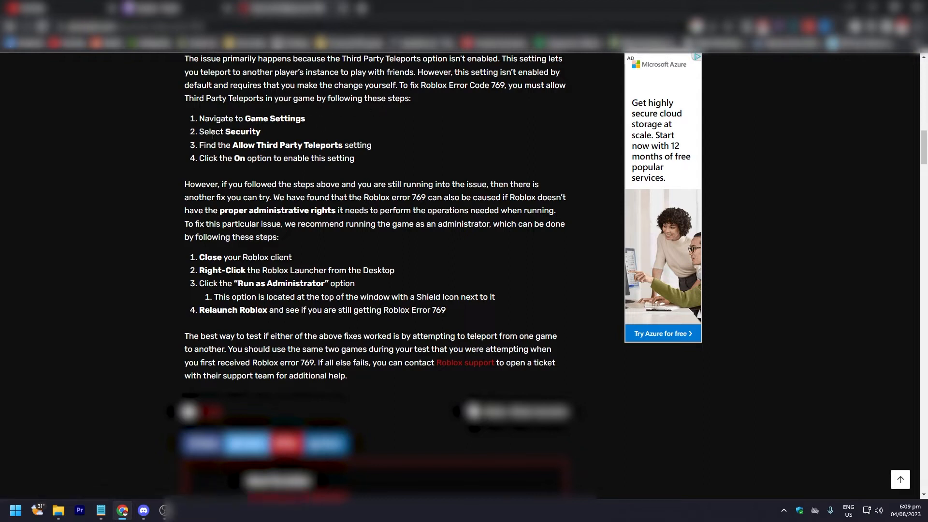
Select the text of step 4, 'Click the On option to enable this setting'.
drag(198, 118, 306, 118)
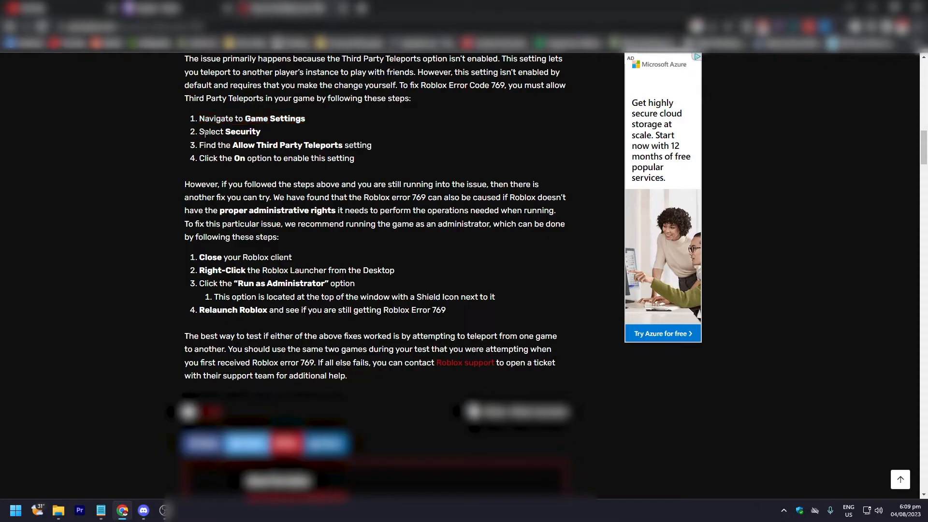
double_click(230, 131)
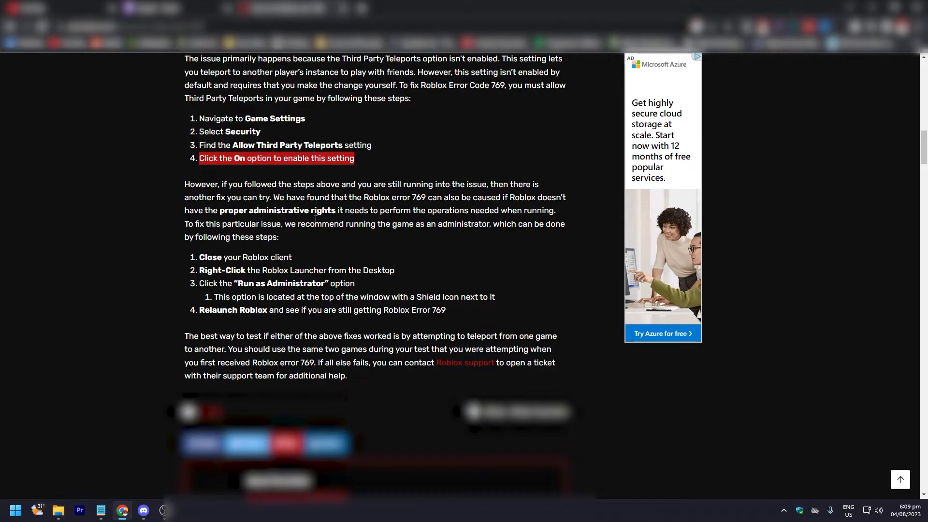
scroll(down, 3)
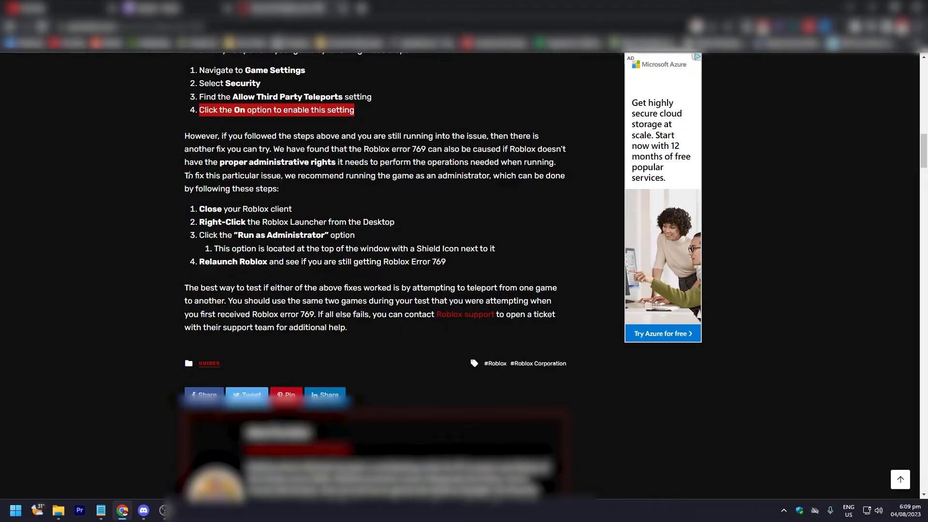